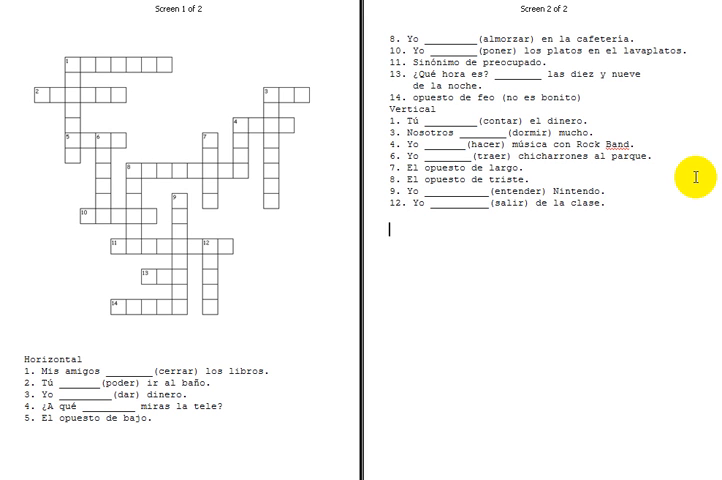
pyautogui.write('1.')
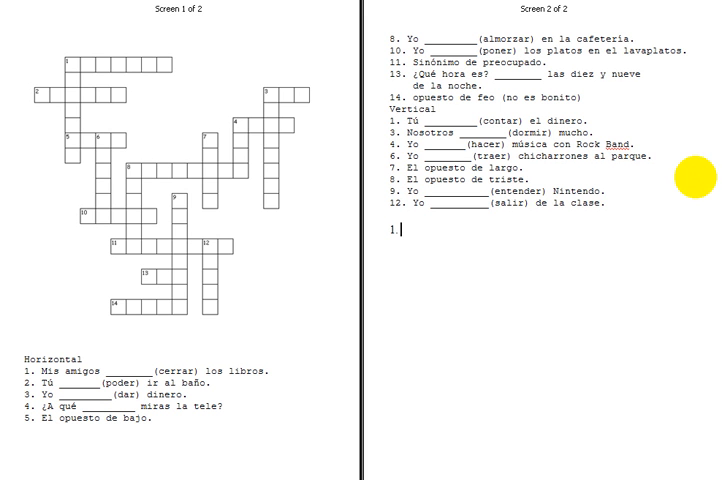
pyautogui.moveTo(696, 175)
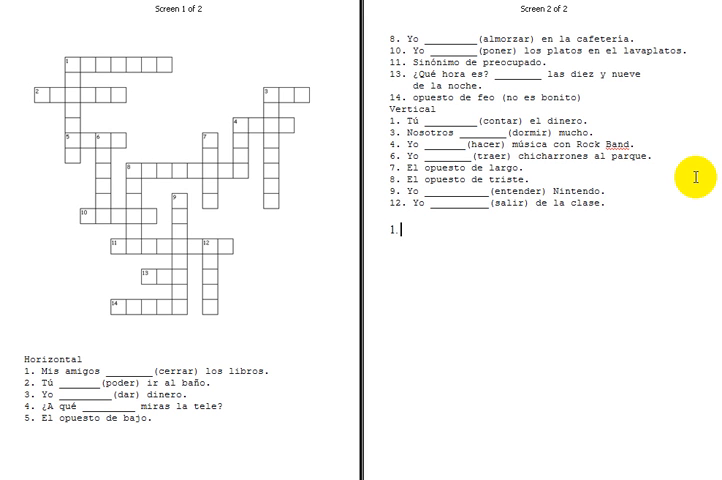
pyautogui.write('cierran')
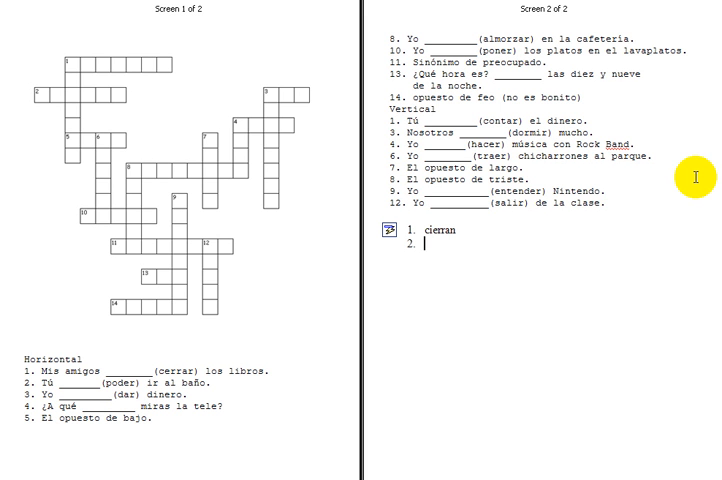
pyautogui.write('puedes')
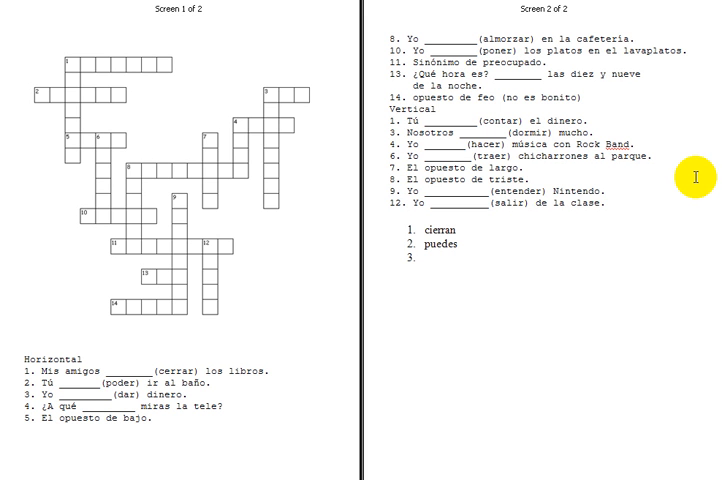
pyautogui.write('doy')
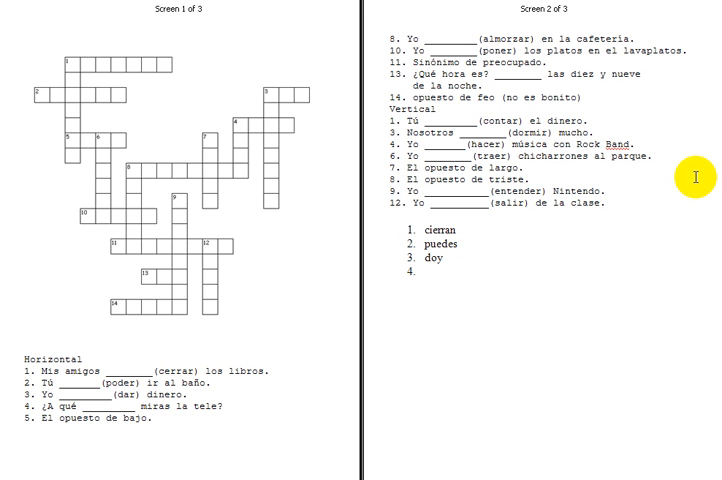
pyautogui.write('hora')
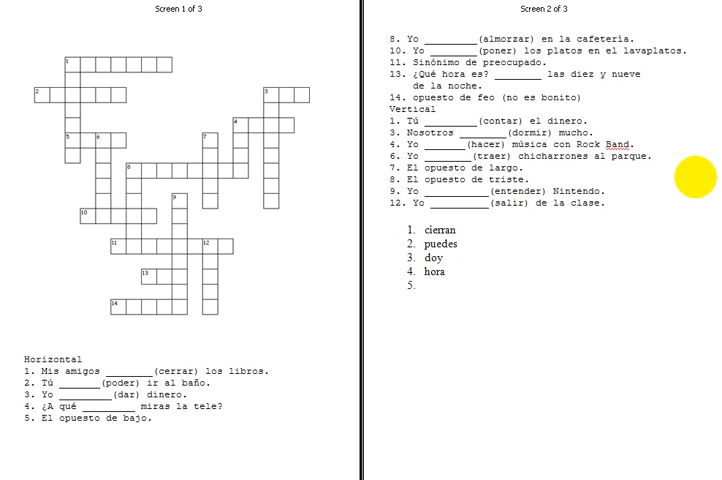
pyautogui.write('alto')
pyautogui.write('almuerzo')
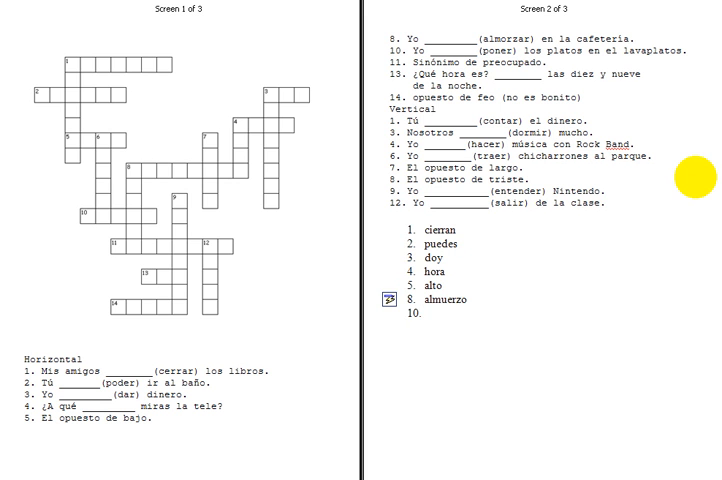
pyautogui.write('pongo')
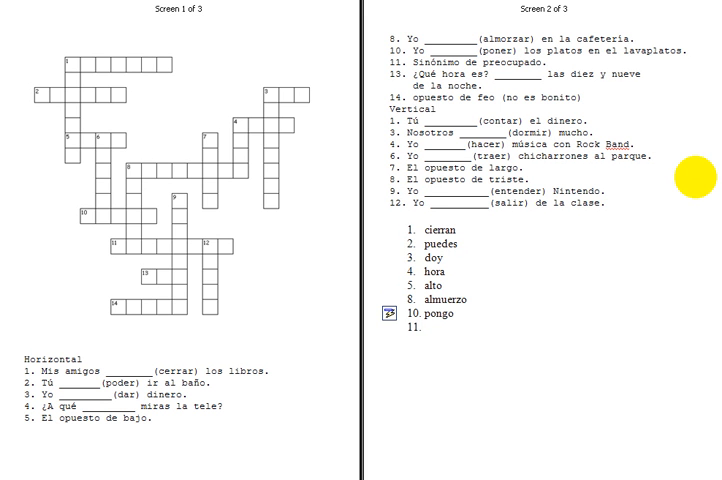
pyautogui.write('nervioso')
pyautogui.write('cuentas')
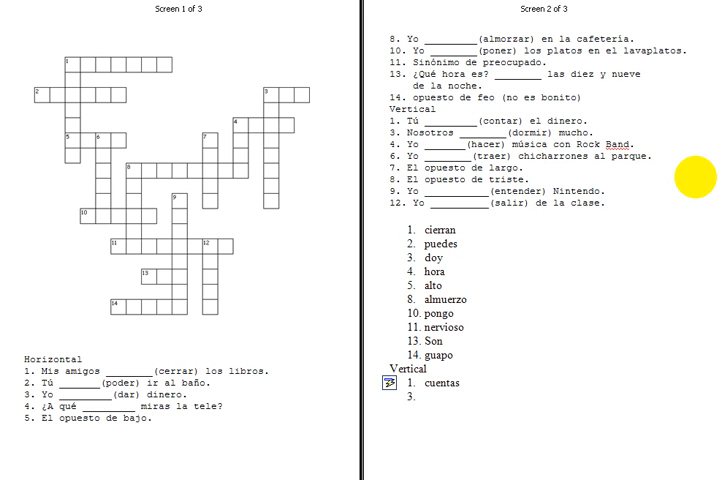
pyautogui.write('dom')
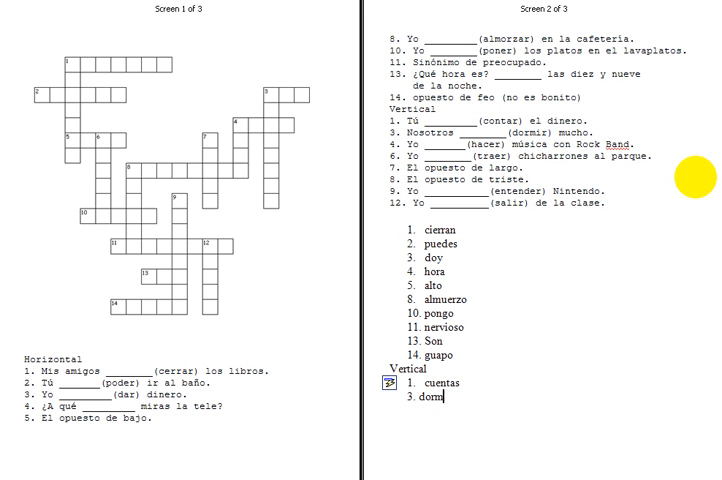